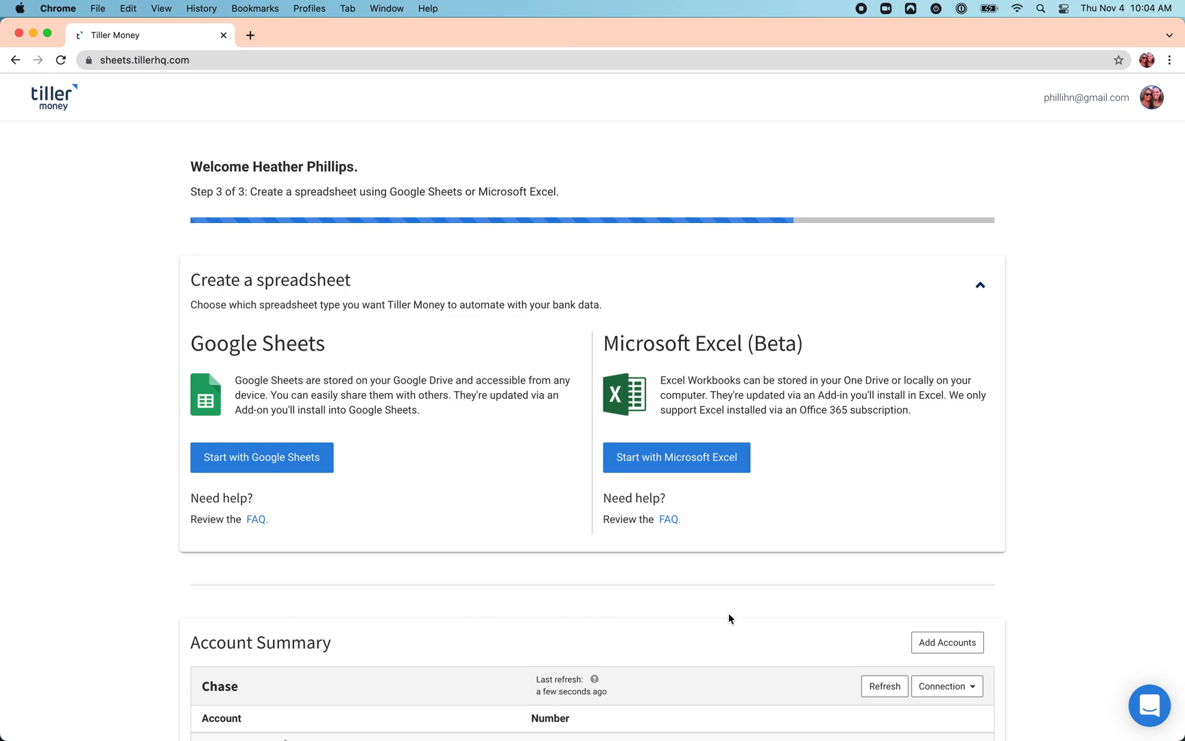
pyautogui.moveTo(116, 287)
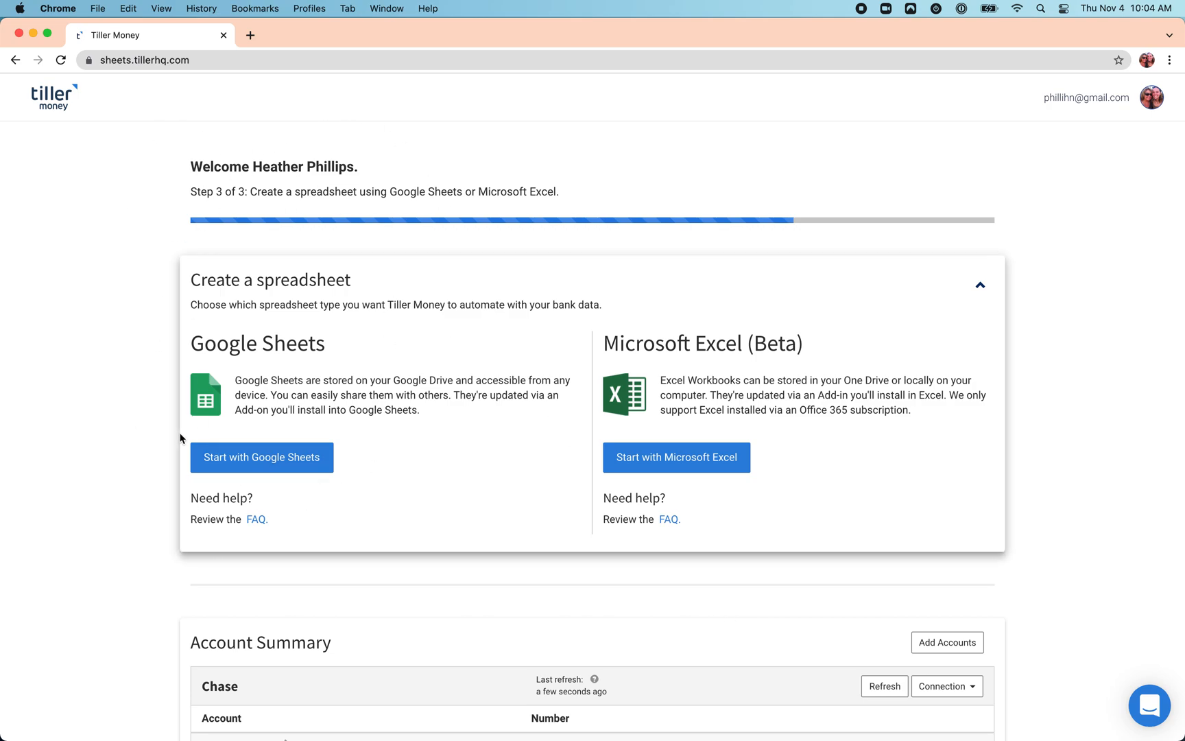
pyautogui.moveTo(542, 330)
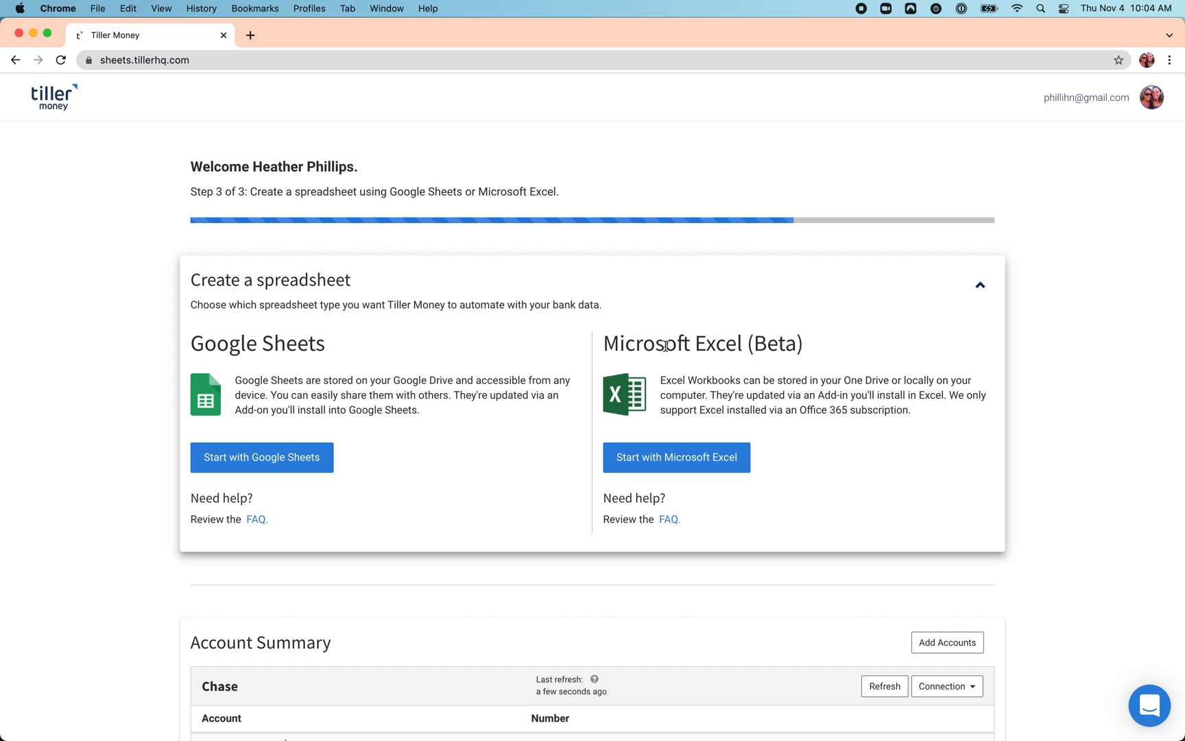
pyautogui.moveTo(214, 332)
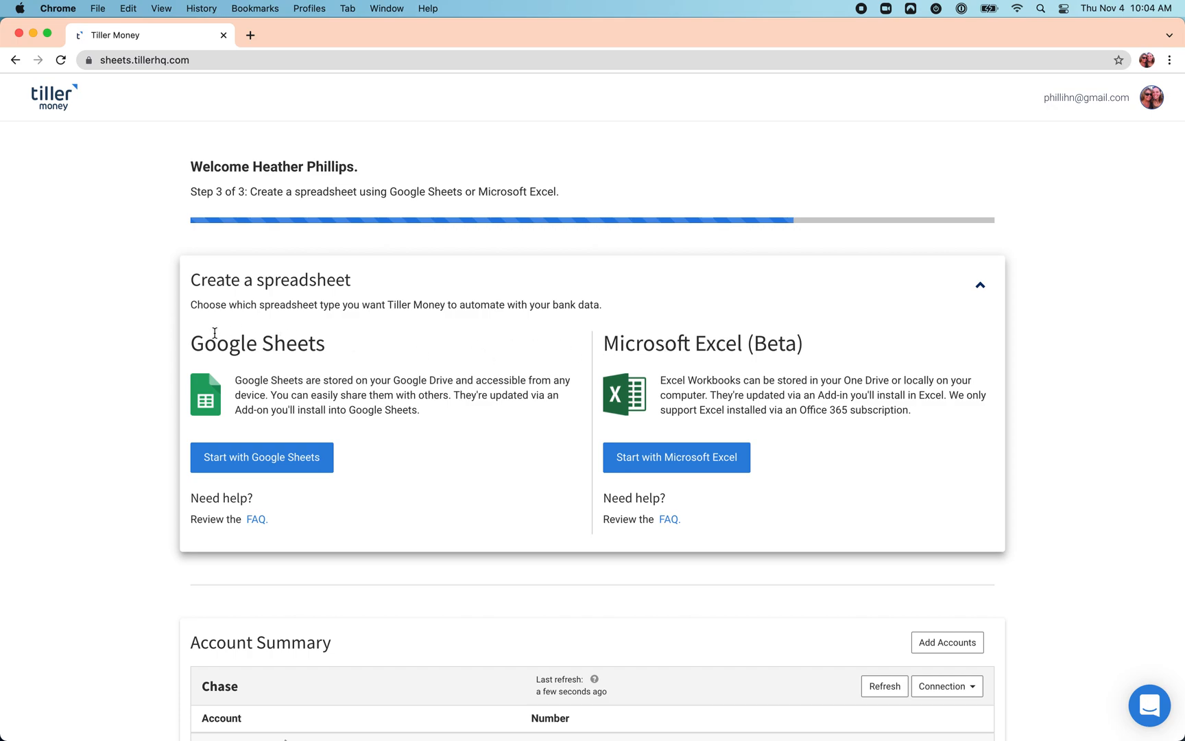
pyautogui.moveTo(262, 349)
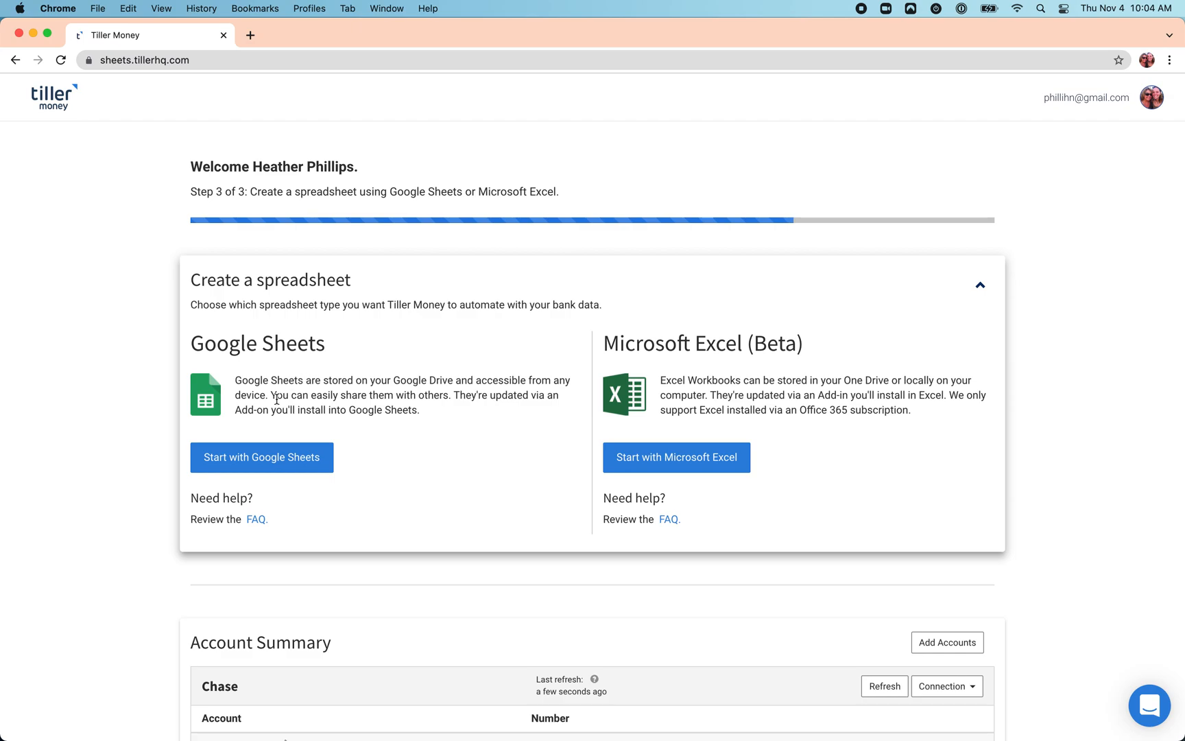
# Start with Google Sheets and make an editable copy of the Tiller Foundation Template
pyautogui.click(261, 457)
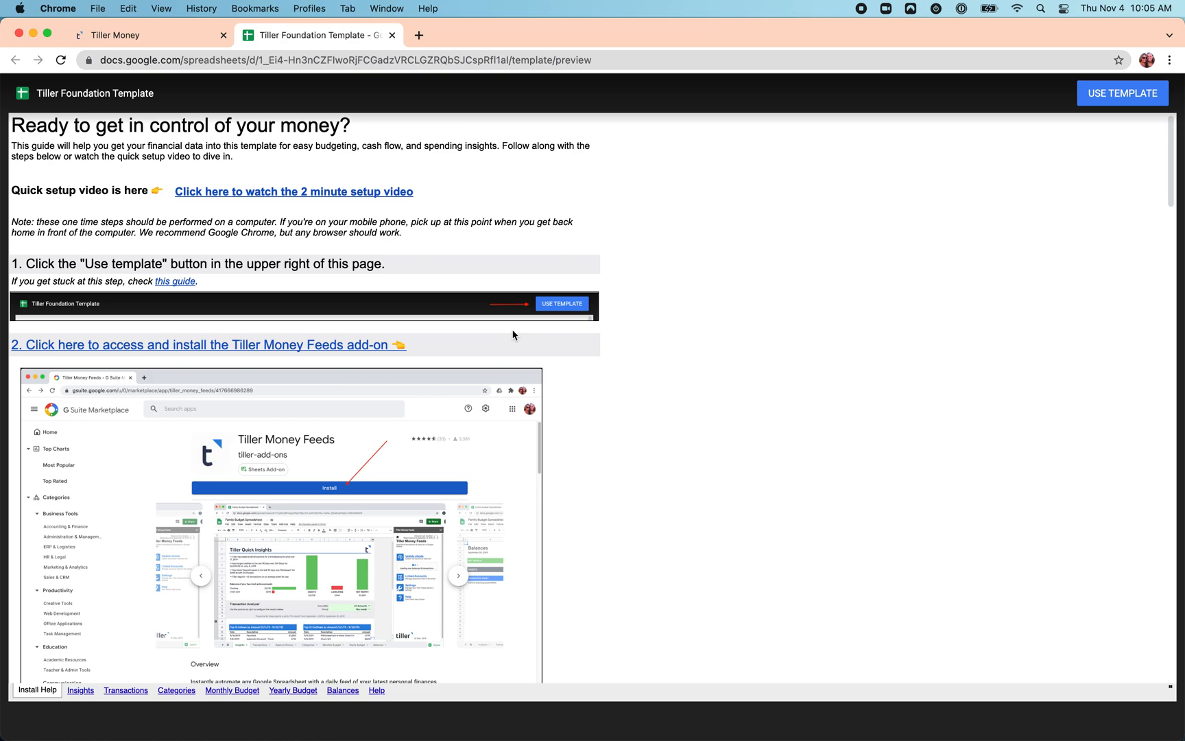
pyautogui.moveTo(850, 209)
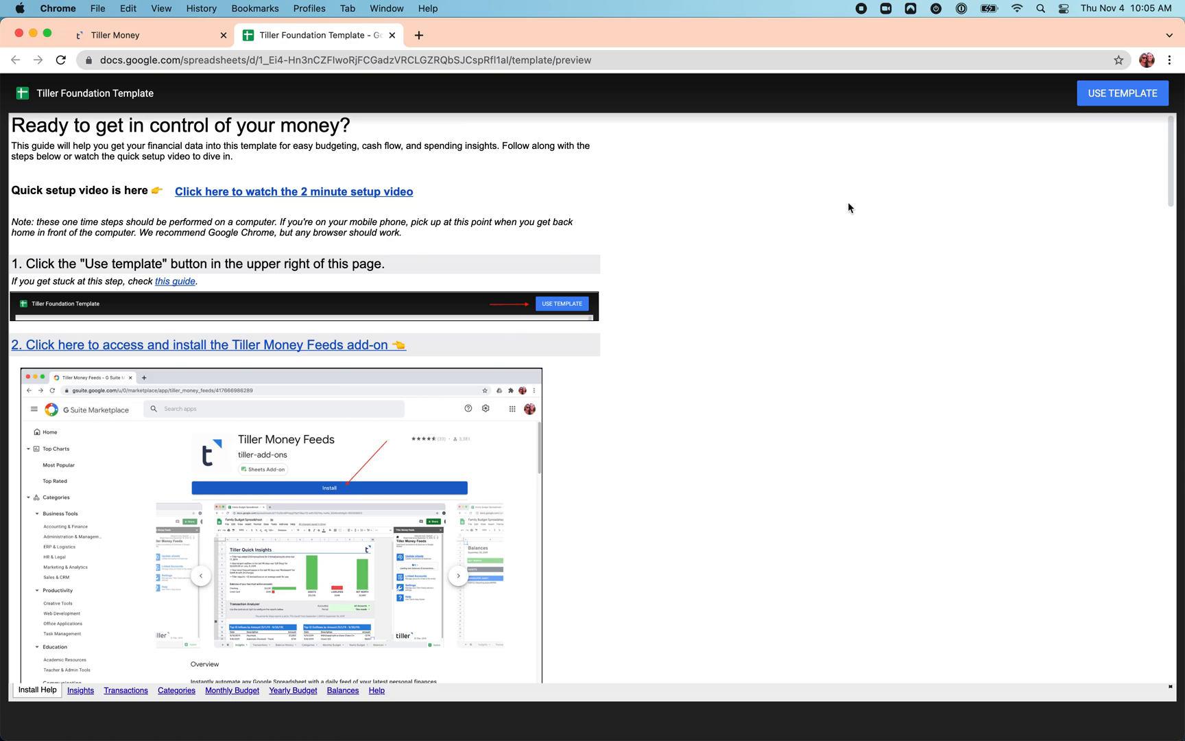
pyautogui.moveTo(1080, 171)
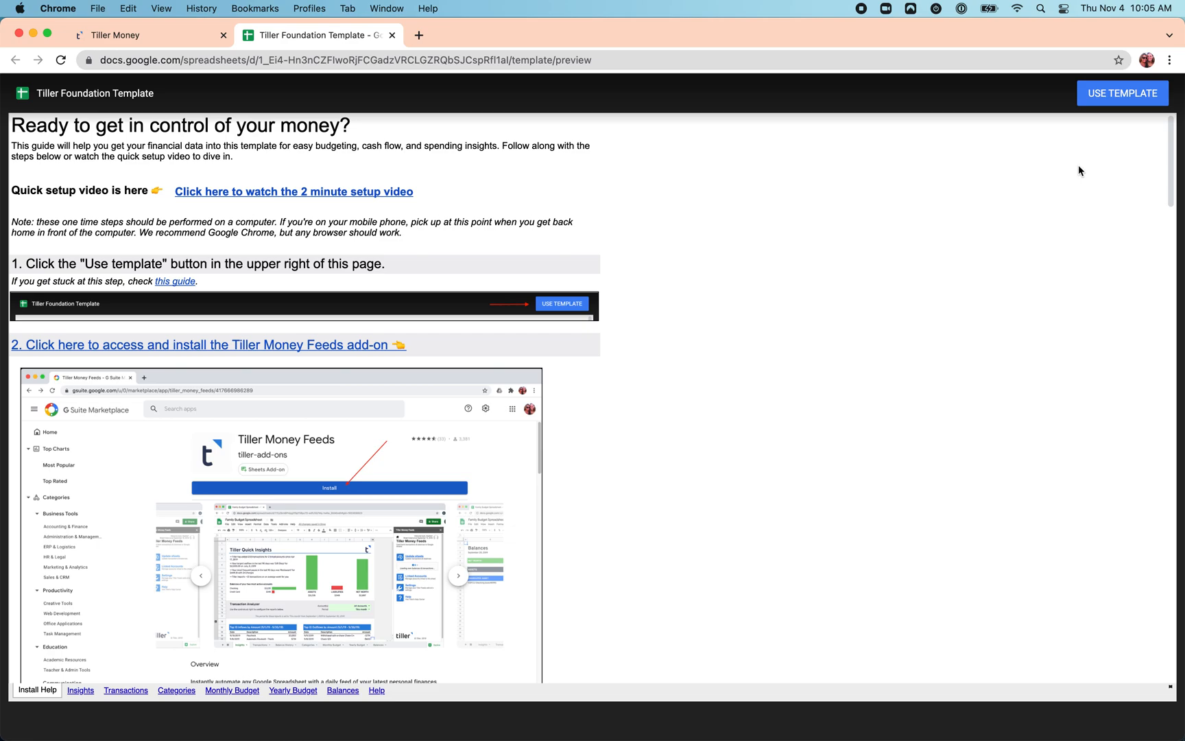
pyautogui.moveTo(1122, 93)
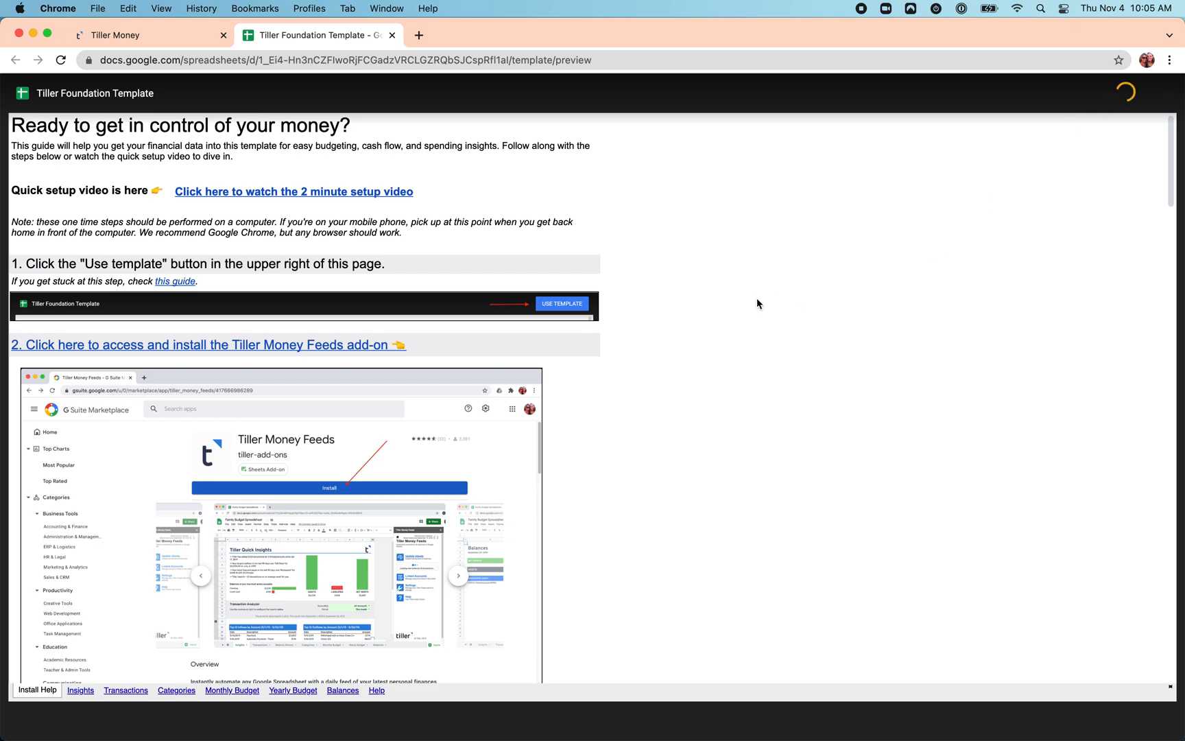
pyautogui.click(561, 304)
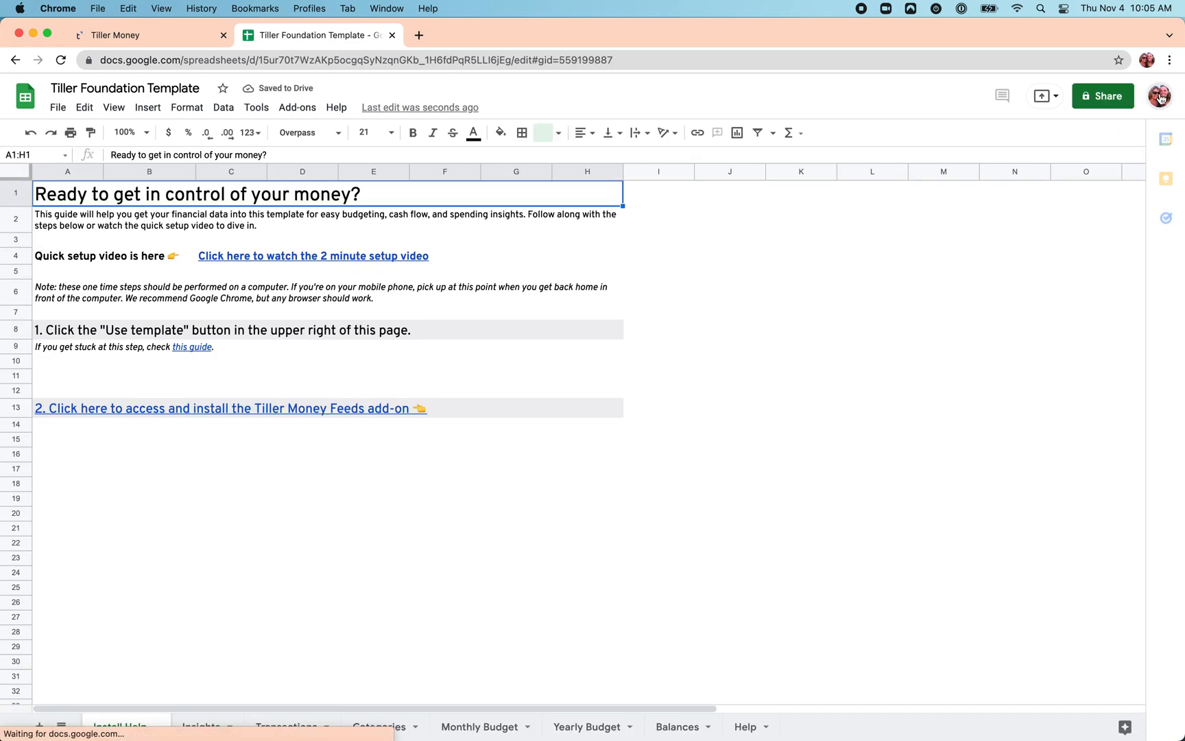
# Follow the Install Help link to the Tiller Money Feeds add-on listing in the Marketplace
pyautogui.click(1158, 96)
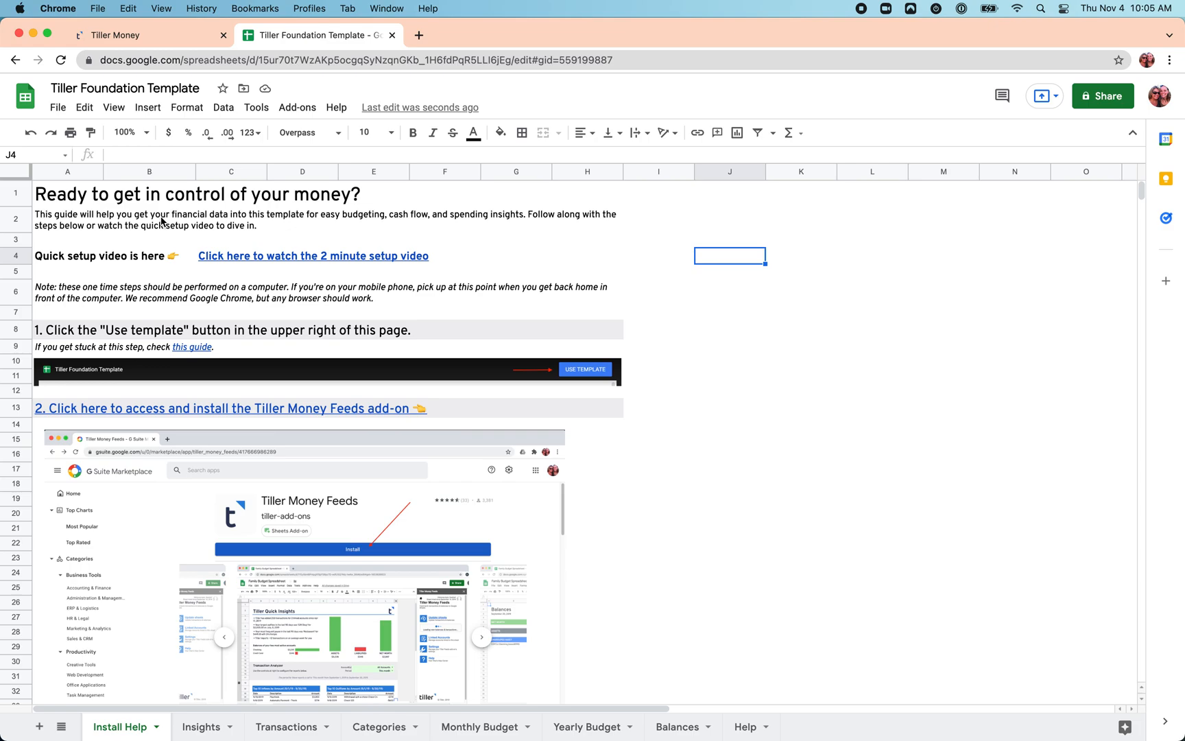
pyautogui.moveTo(761, 210)
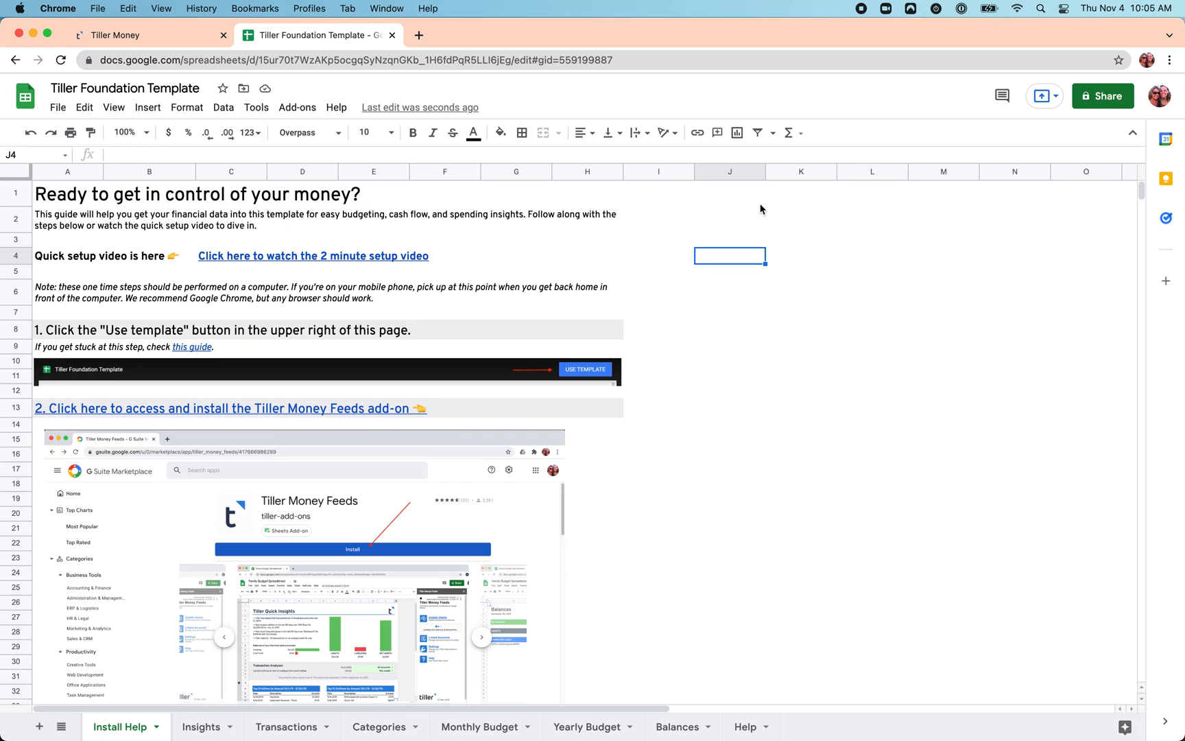
pyautogui.scroll(-3)
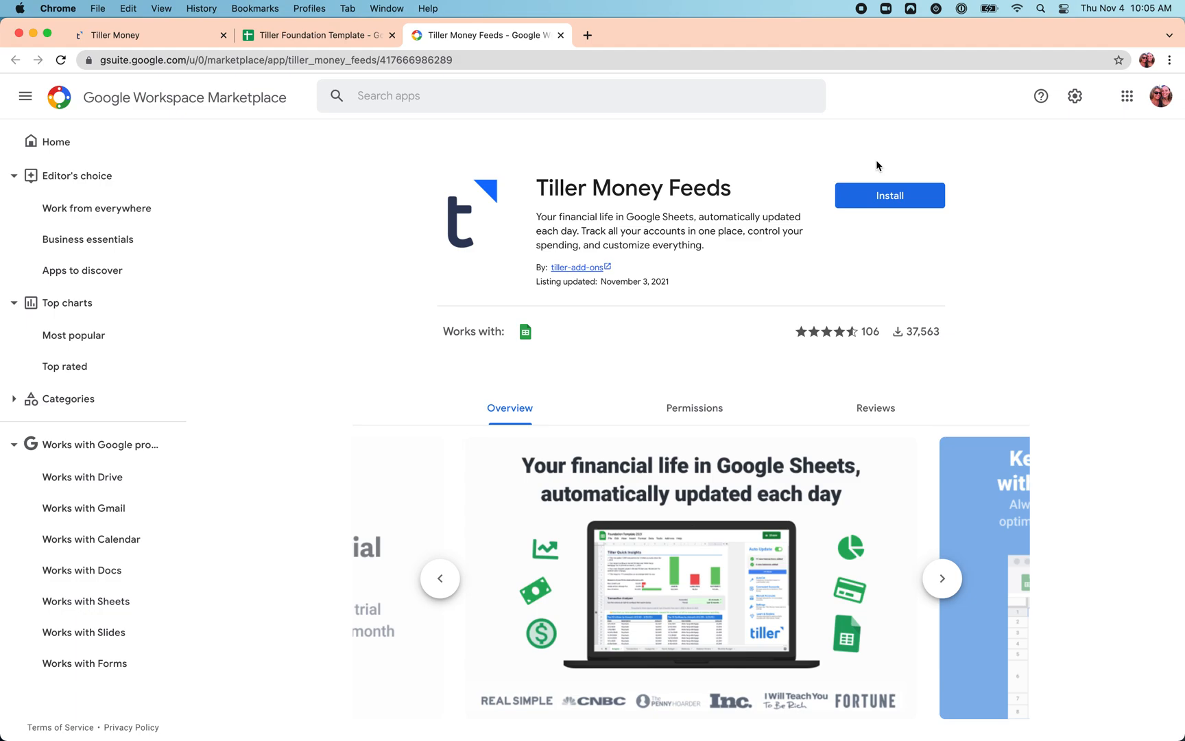
pyautogui.moveTo(897, 177)
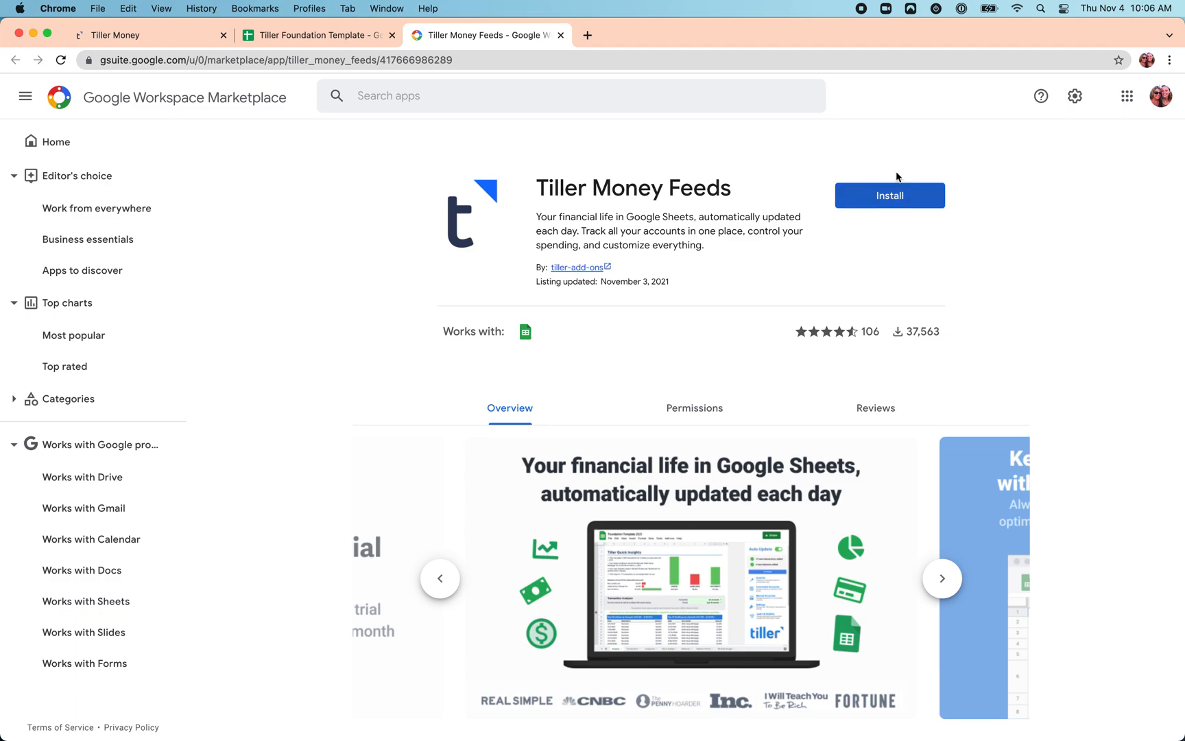
# Install Tiller Money Feeds, choosing the Google account and granting its requested access
pyautogui.click(889, 194)
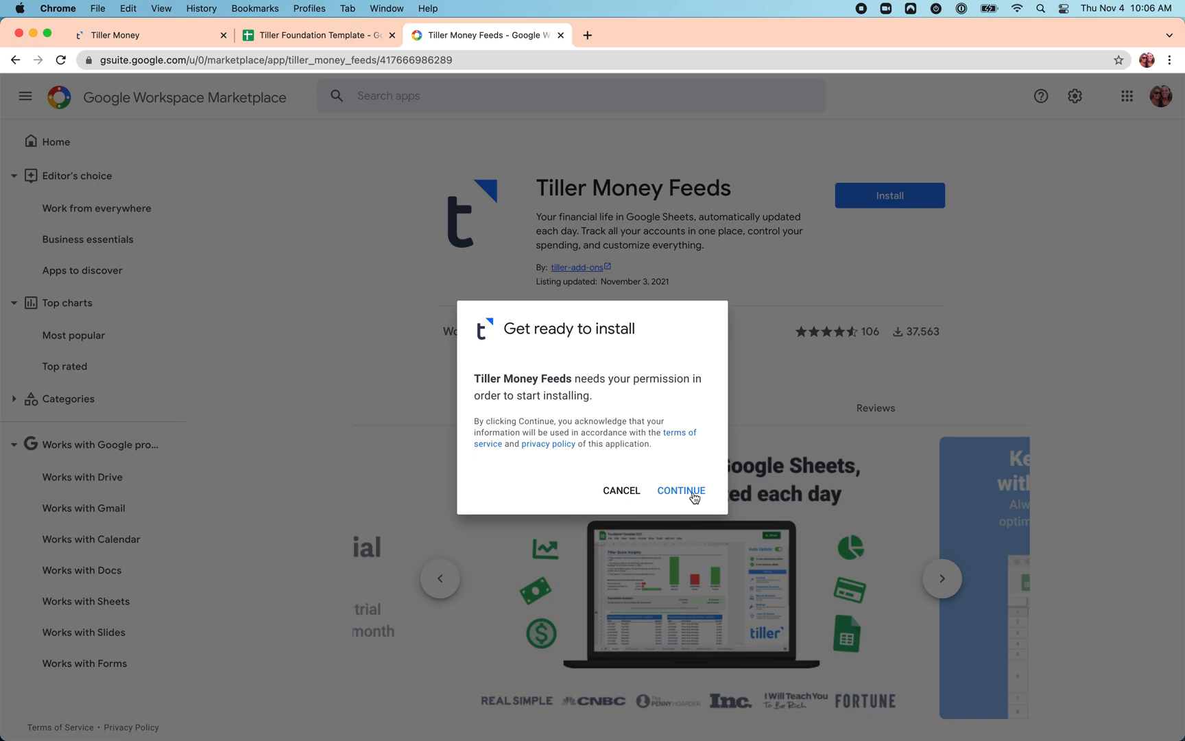
pyautogui.click(679, 489)
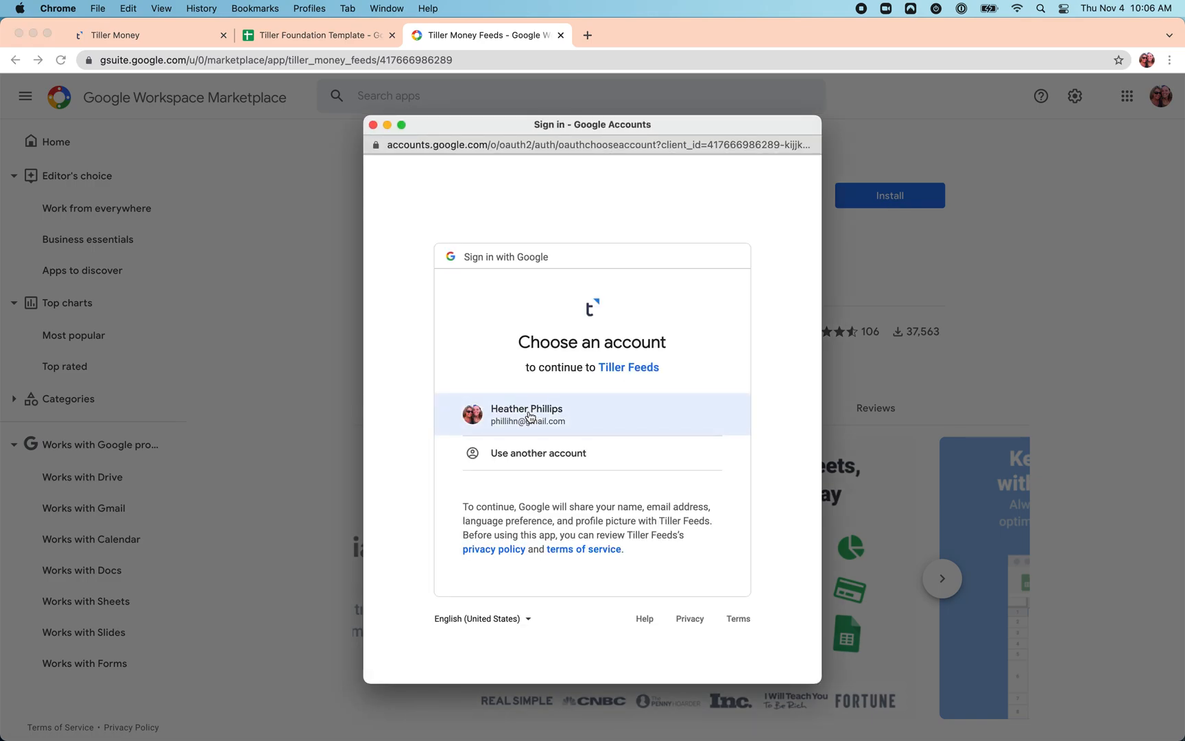
pyautogui.click(527, 414)
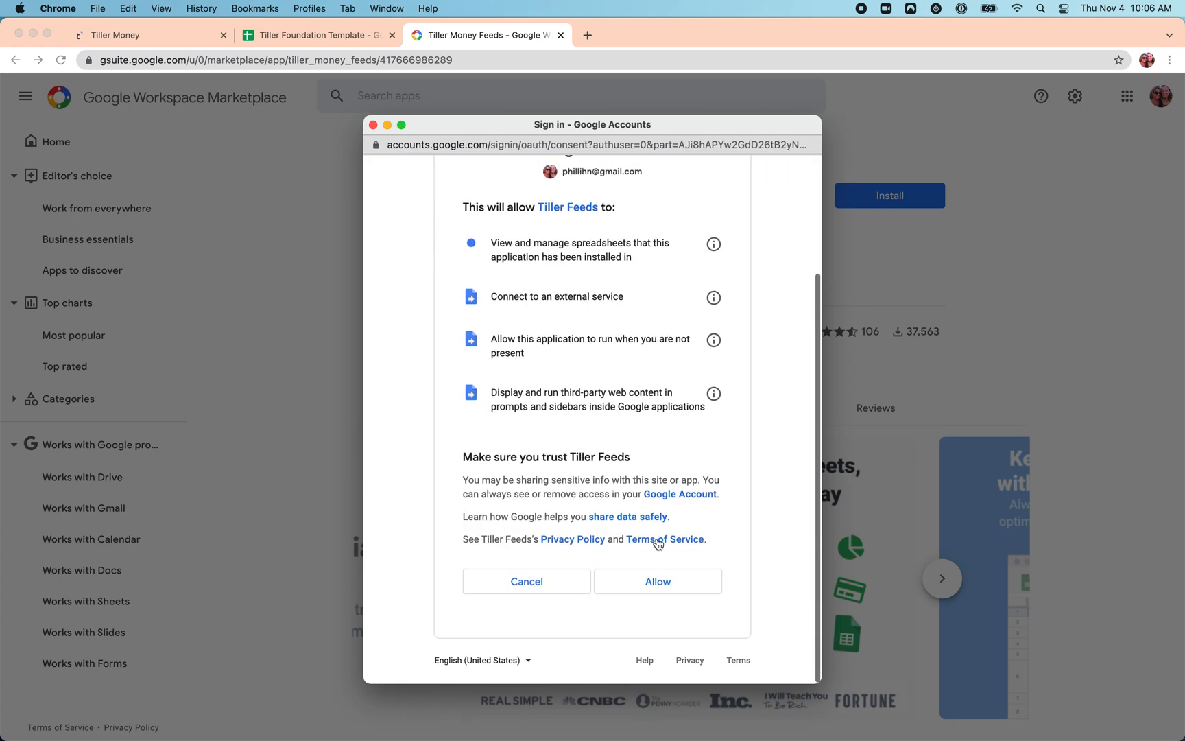
pyautogui.click(655, 582)
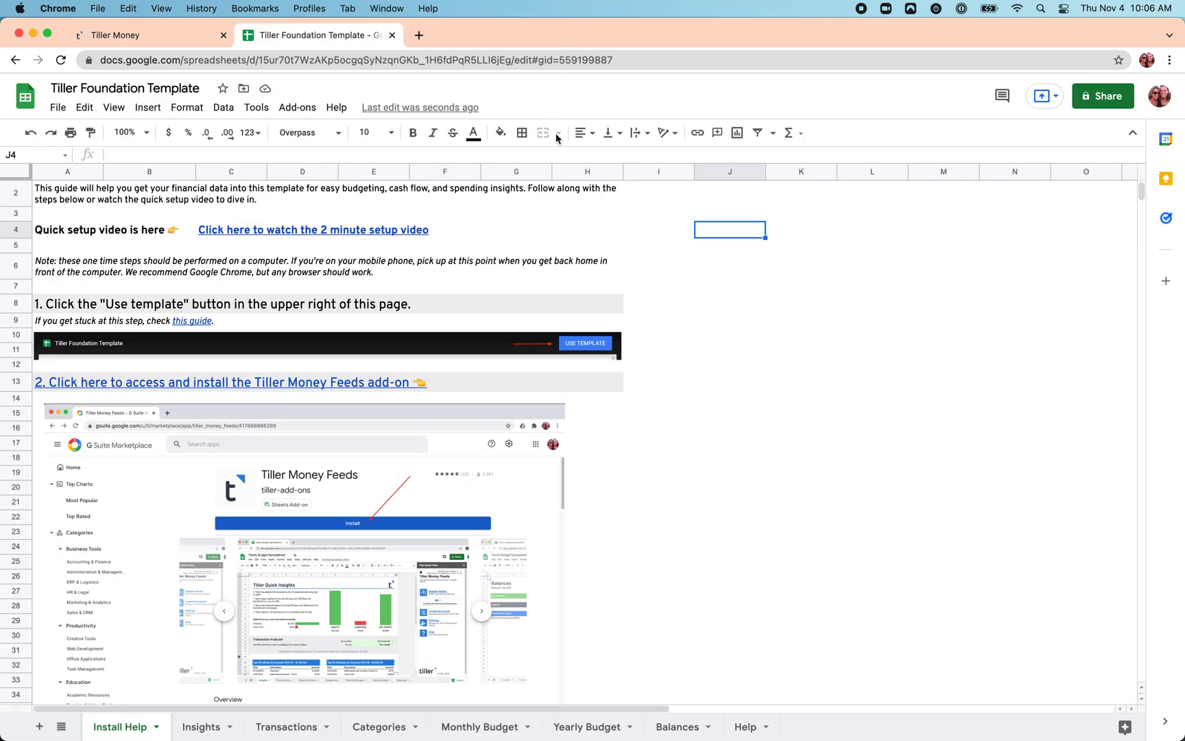
# Launch Tiller Money Feeds from the Add-ons menu so its sidebar appears beside the template
pyautogui.click(297, 107)
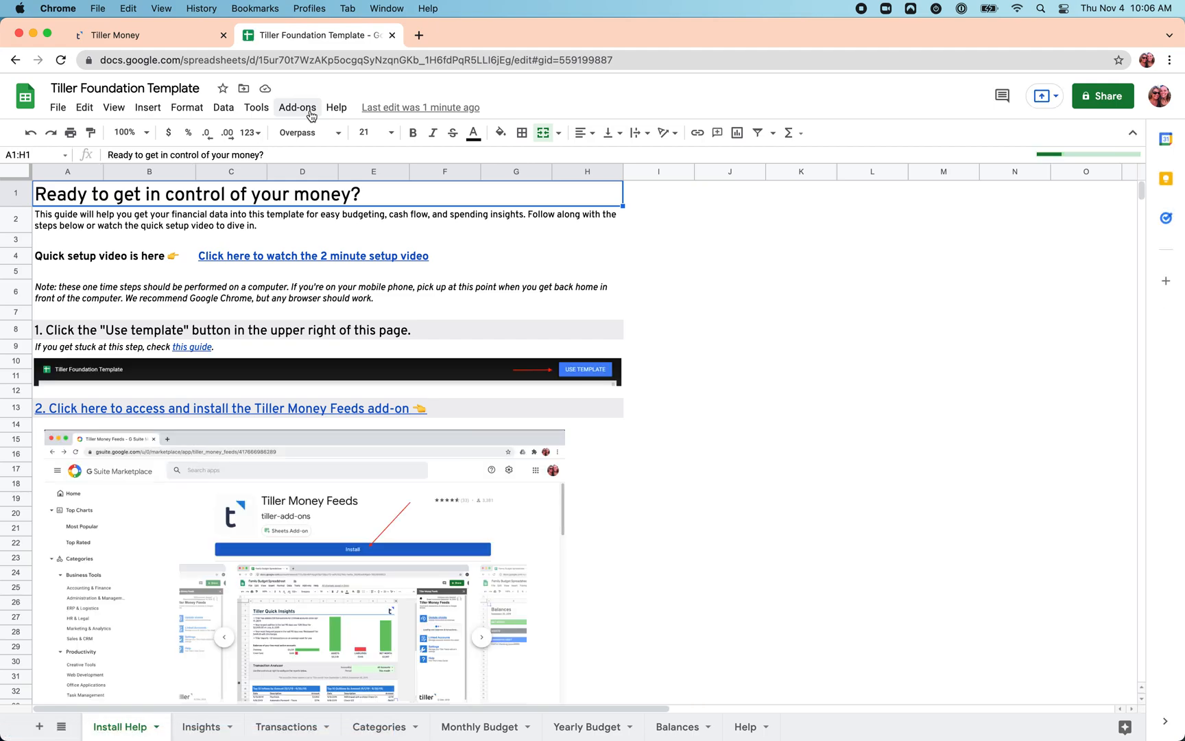
pyautogui.click(296, 107)
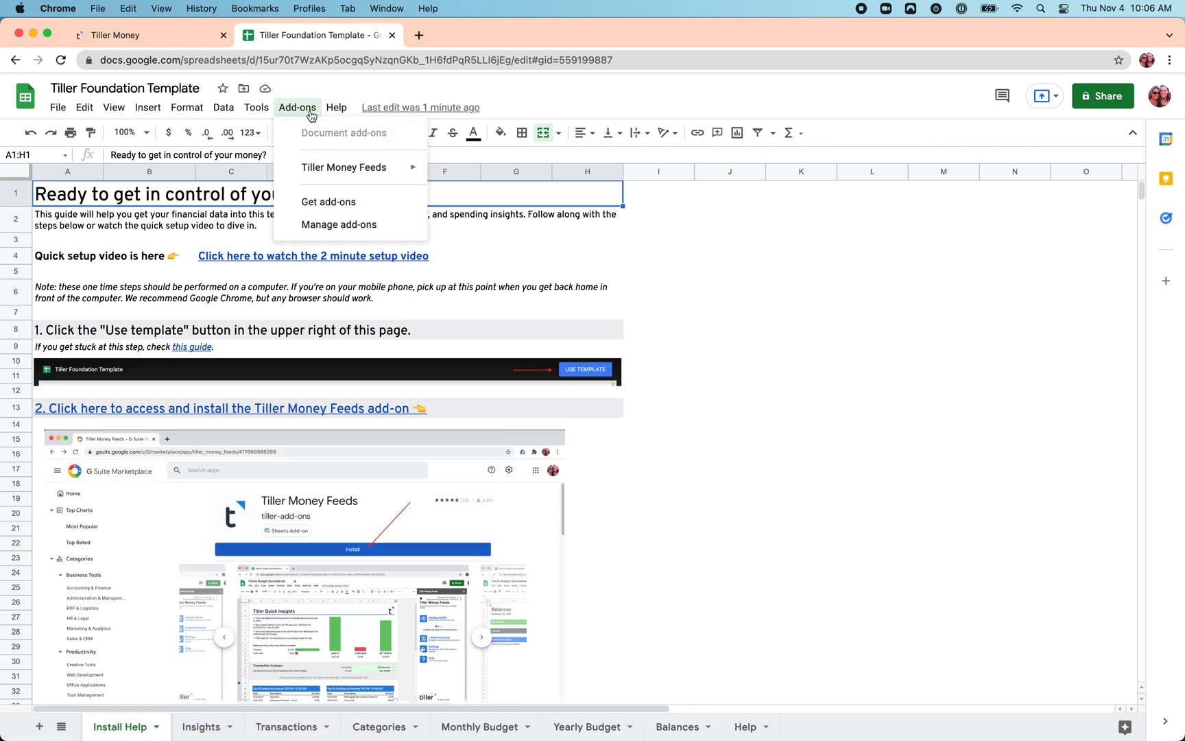
pyautogui.moveTo(345, 167)
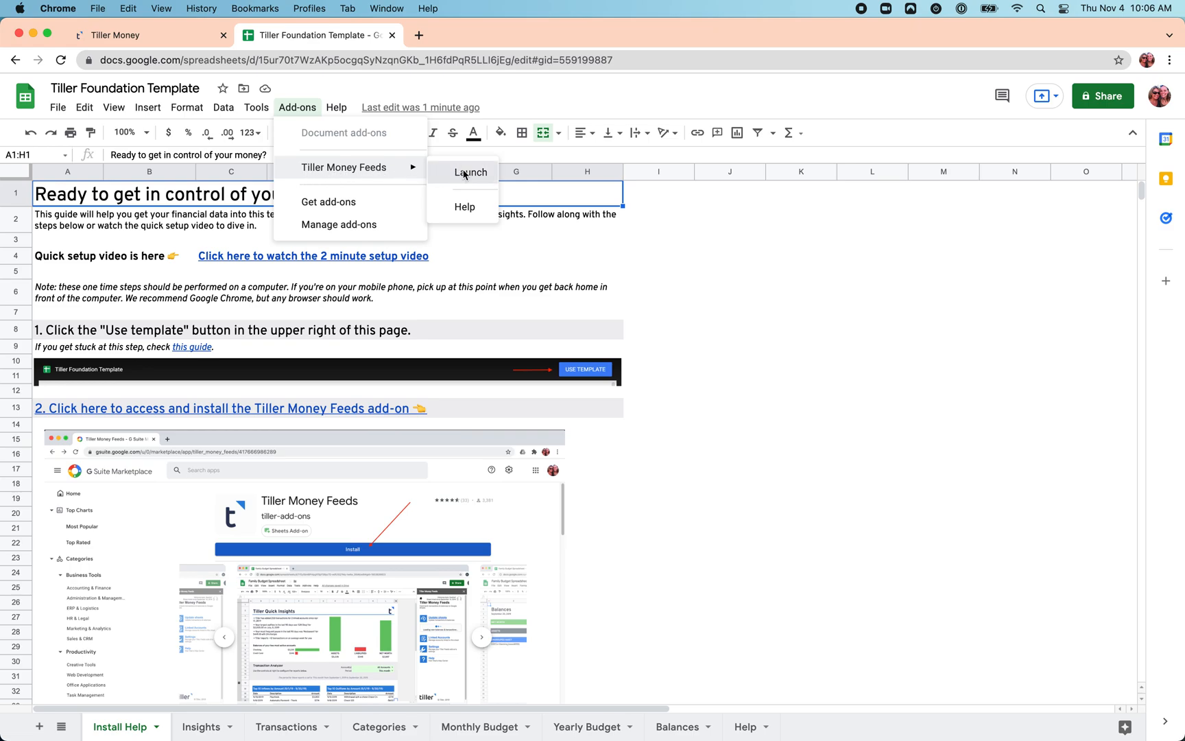
pyautogui.click(469, 173)
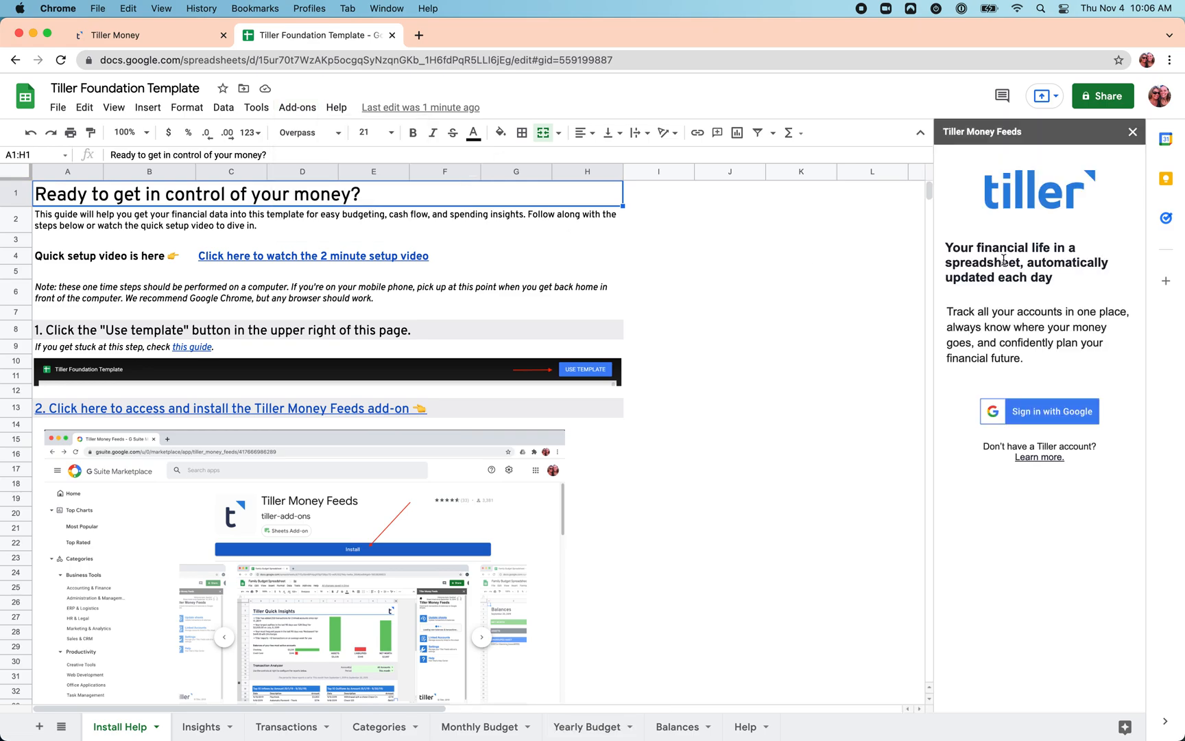
pyautogui.moveTo(1027, 514)
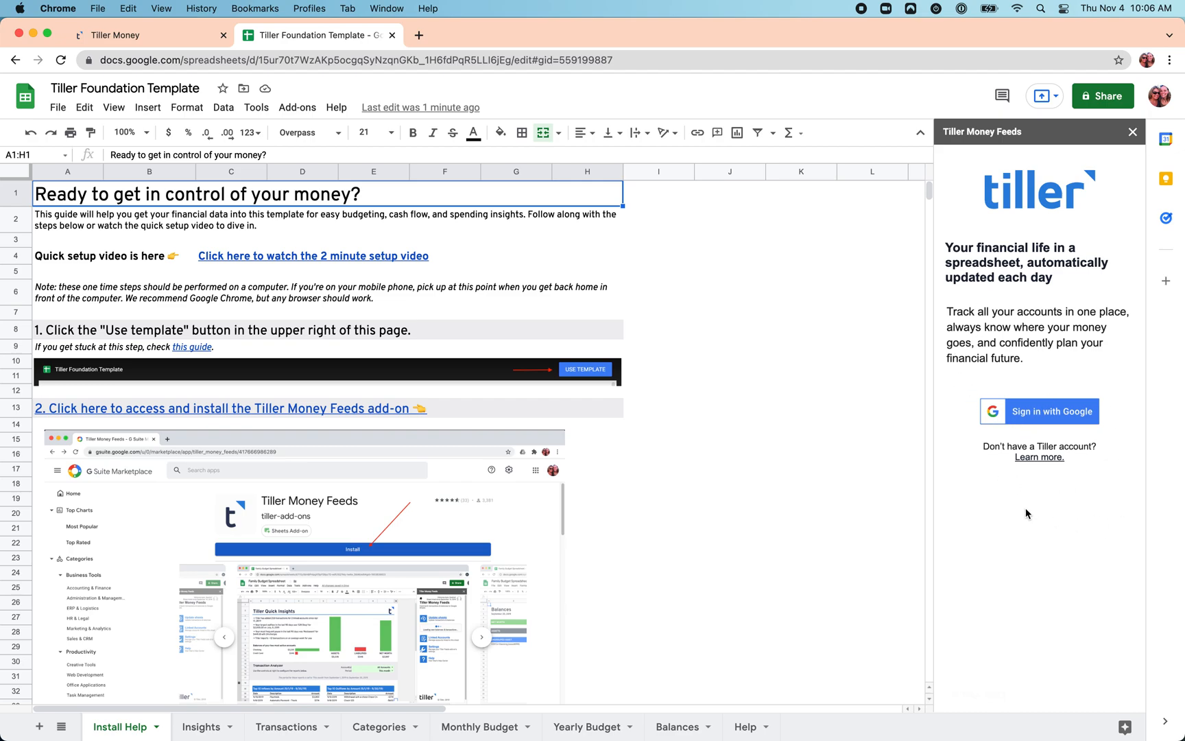
pyautogui.moveTo(1039, 413)
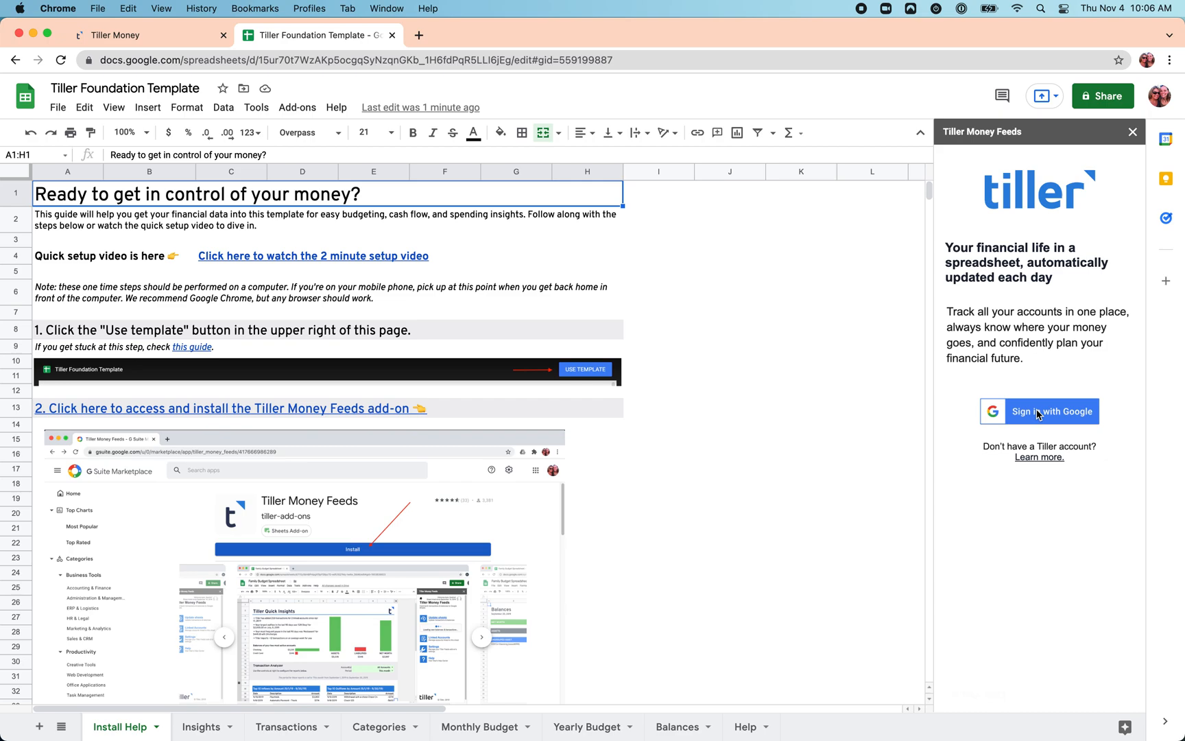
# Sign in to Tiller with Google and get started so the Chase credit card is offered for linking
pyautogui.click(1039, 410)
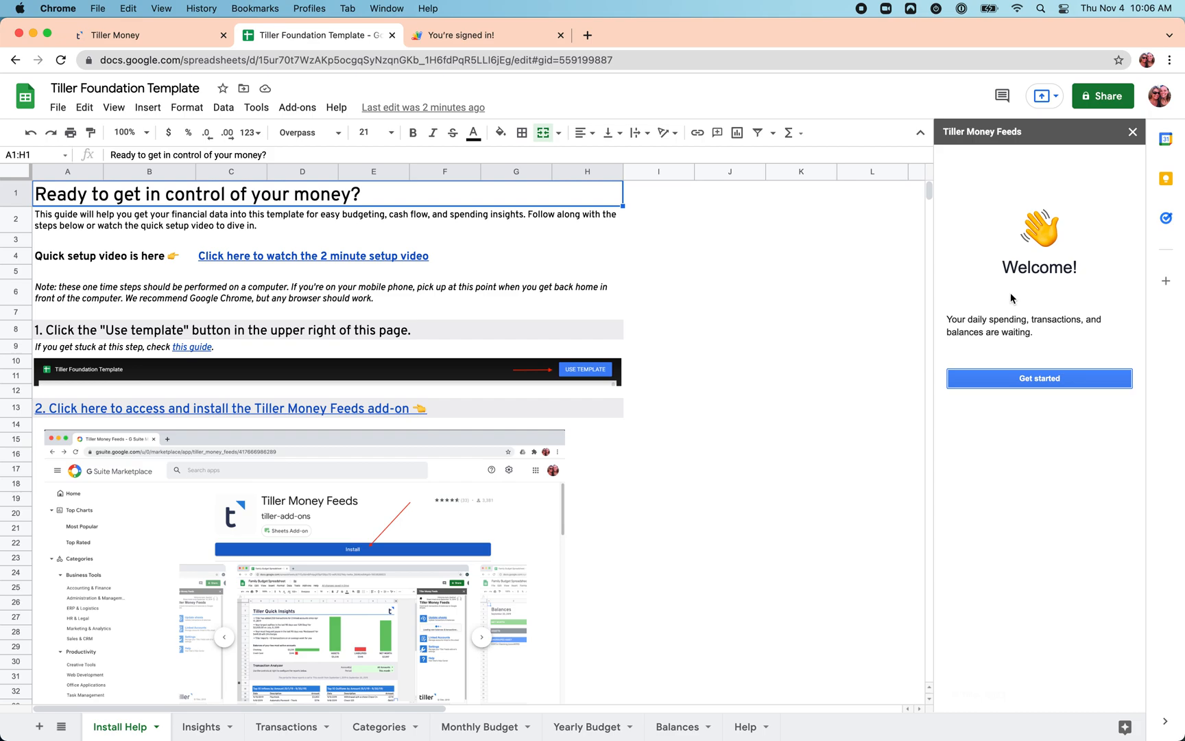
pyautogui.click(1039, 379)
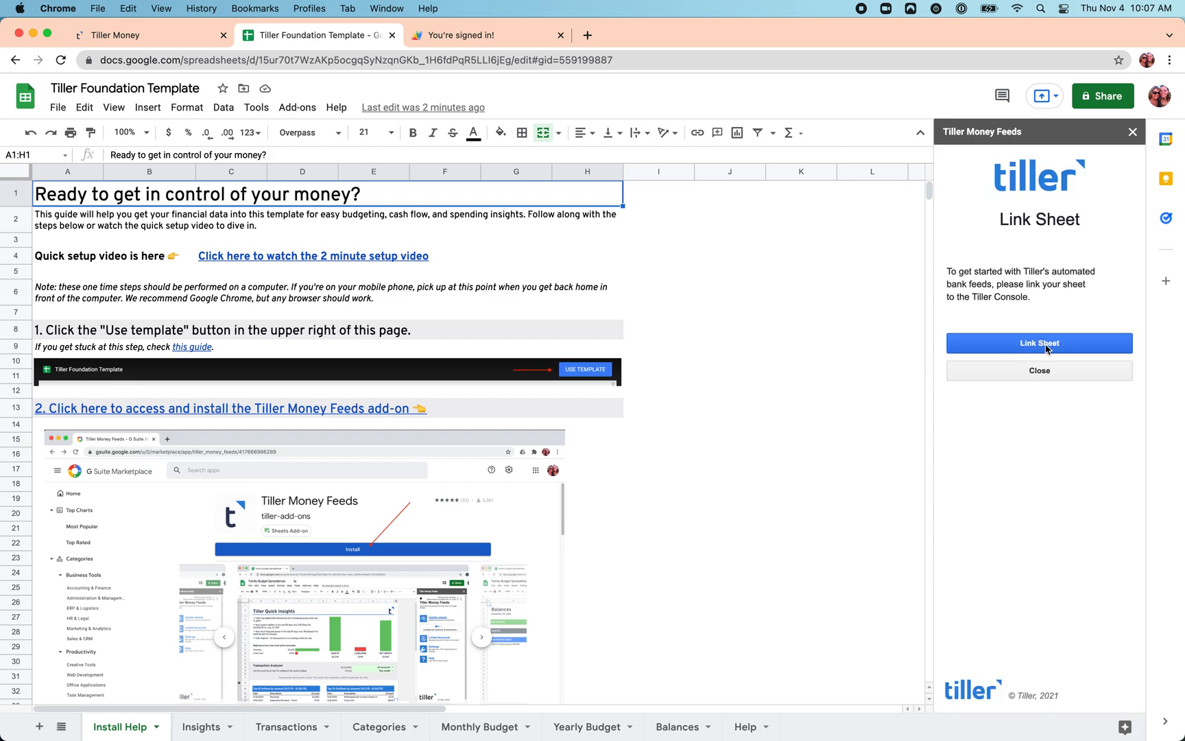
pyautogui.moveTo(986, 235)
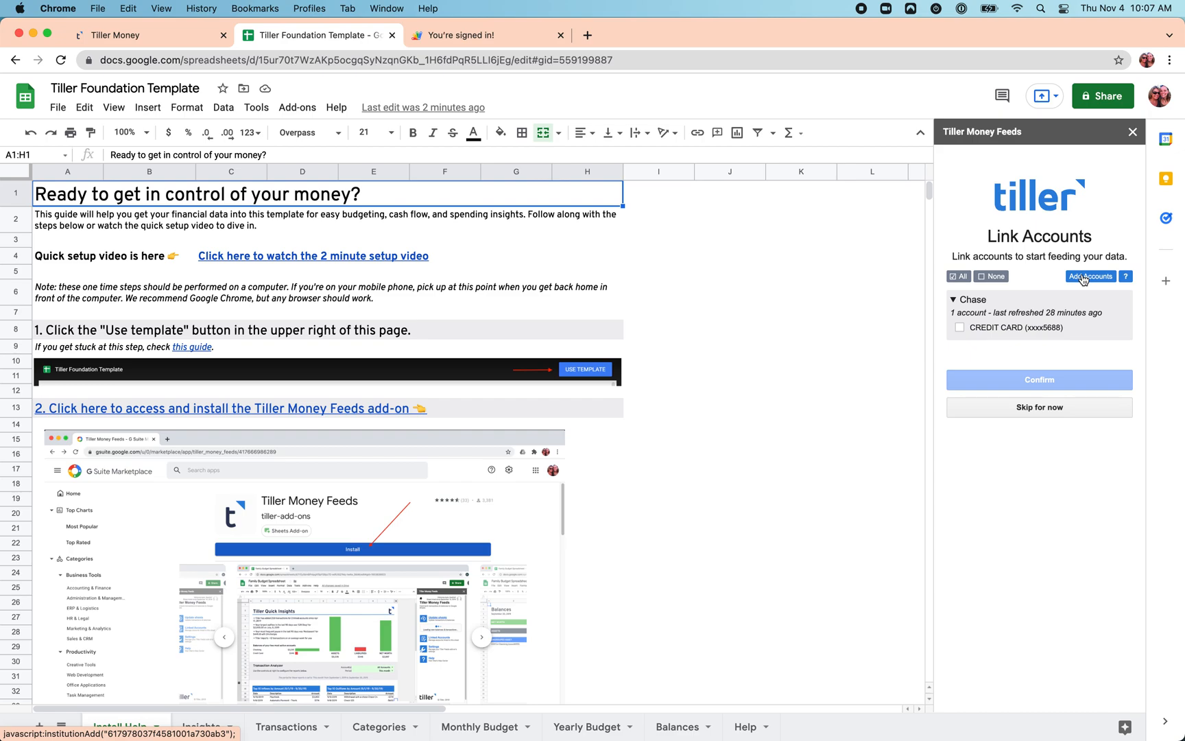
pyautogui.moveTo(1086, 281)
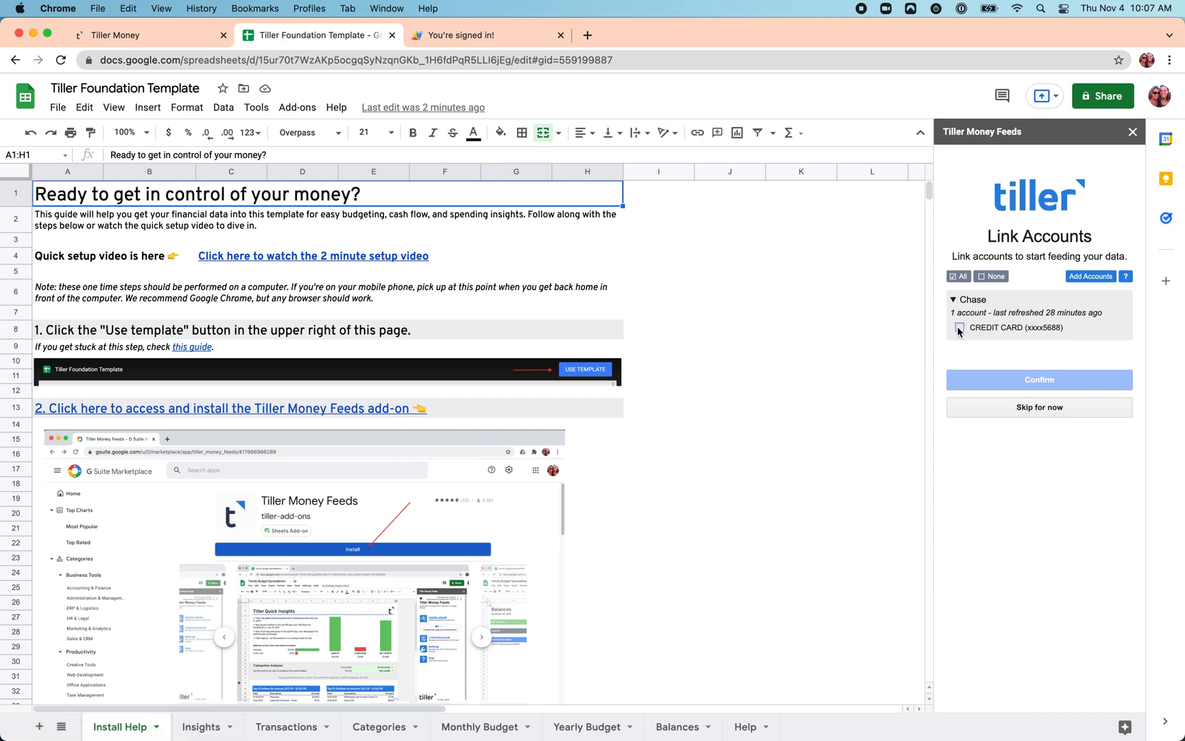
# Feed the Chase credit card account into the sheet, filling Quick Insights with its transactions
pyautogui.click(960, 328)
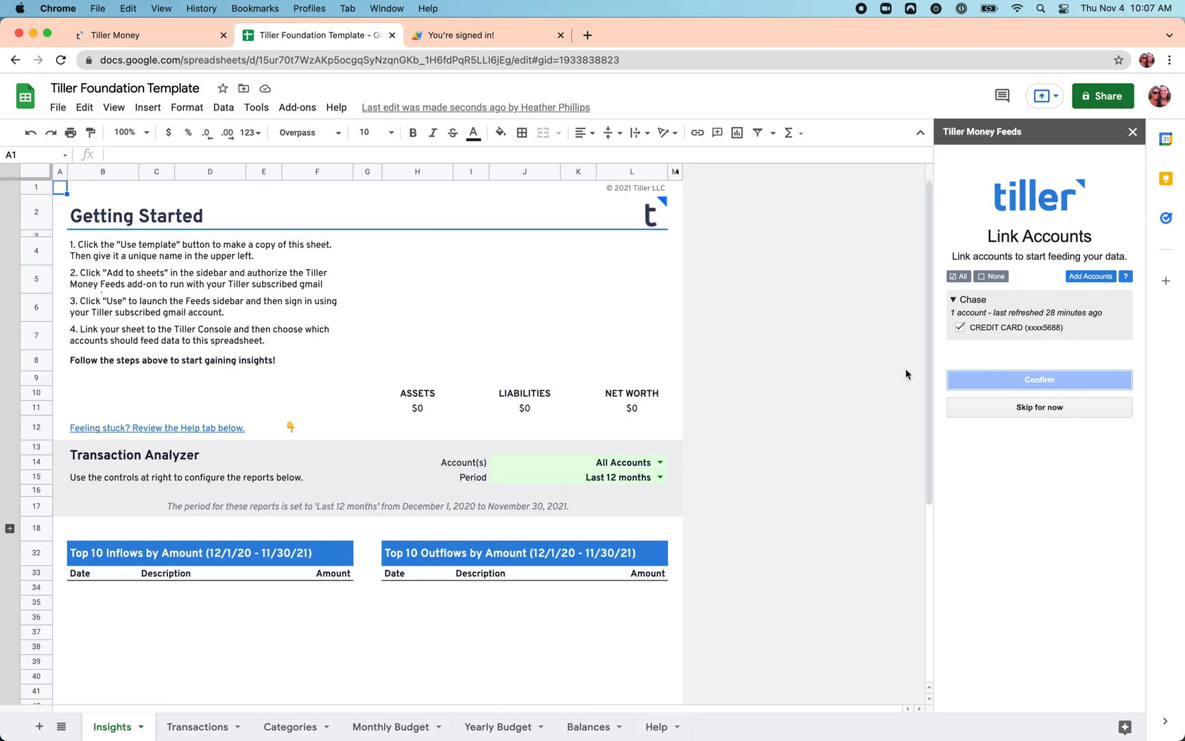
pyautogui.click(1039, 380)
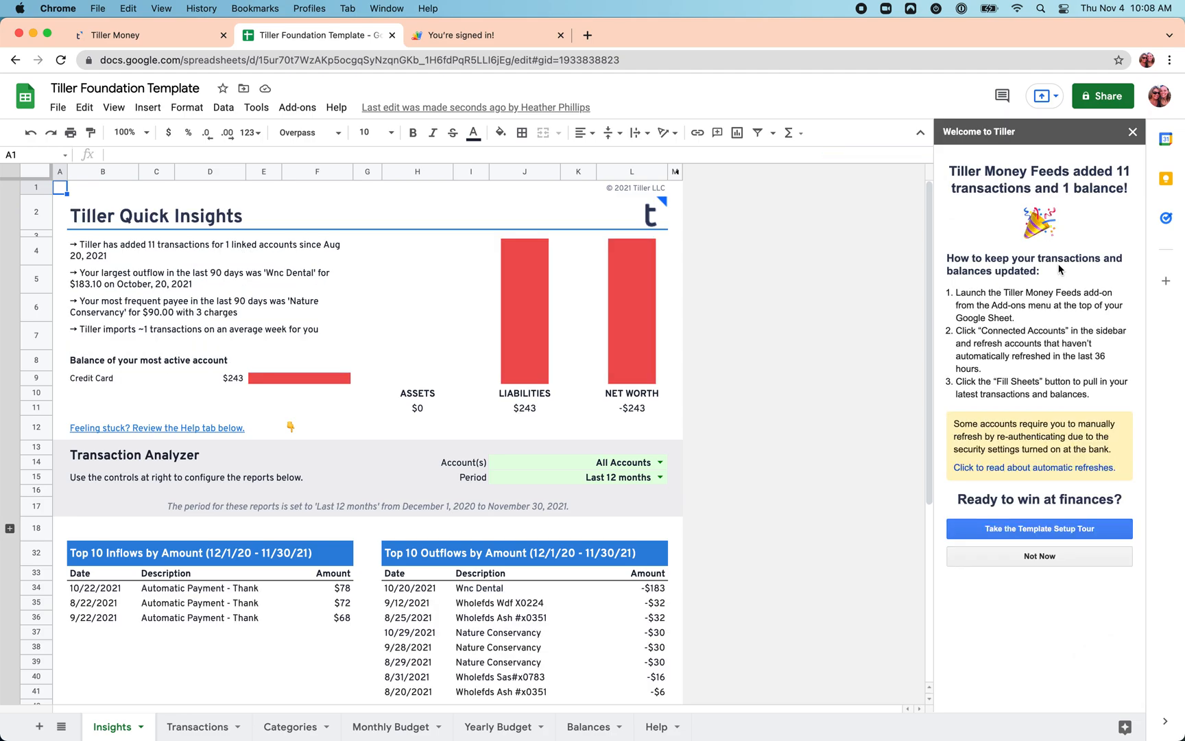
pyautogui.moveTo(967, 371)
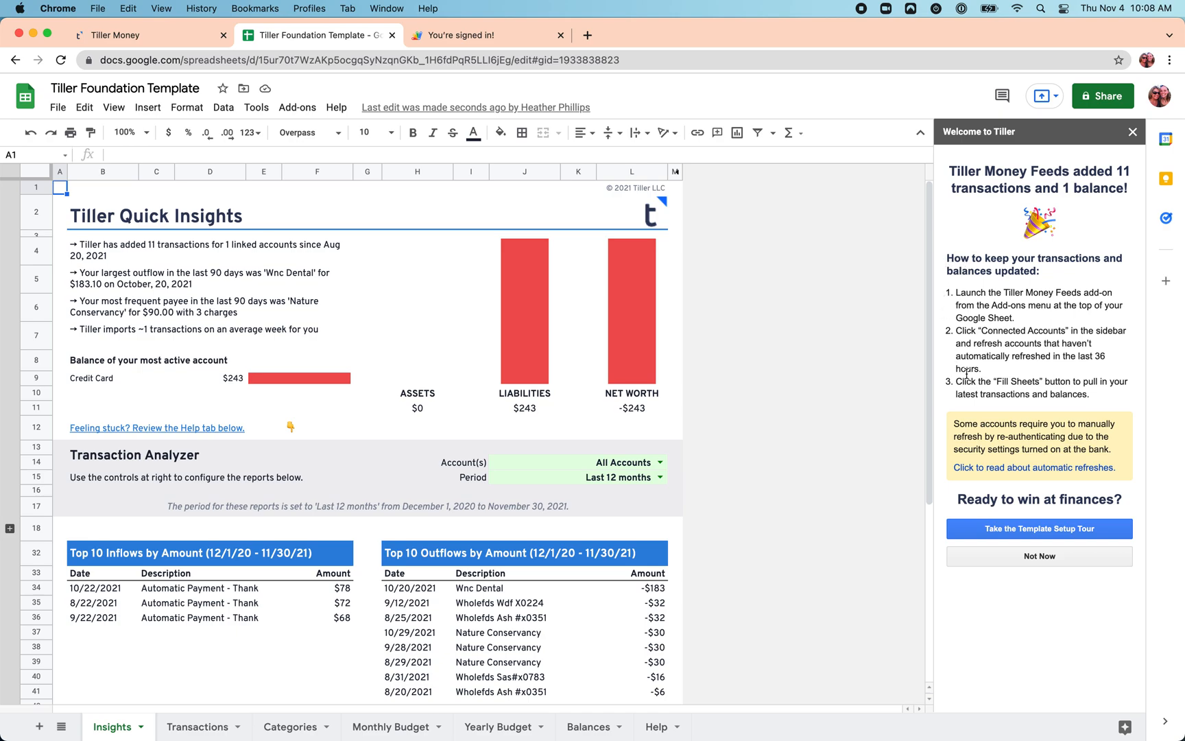
pyautogui.moveTo(976, 411)
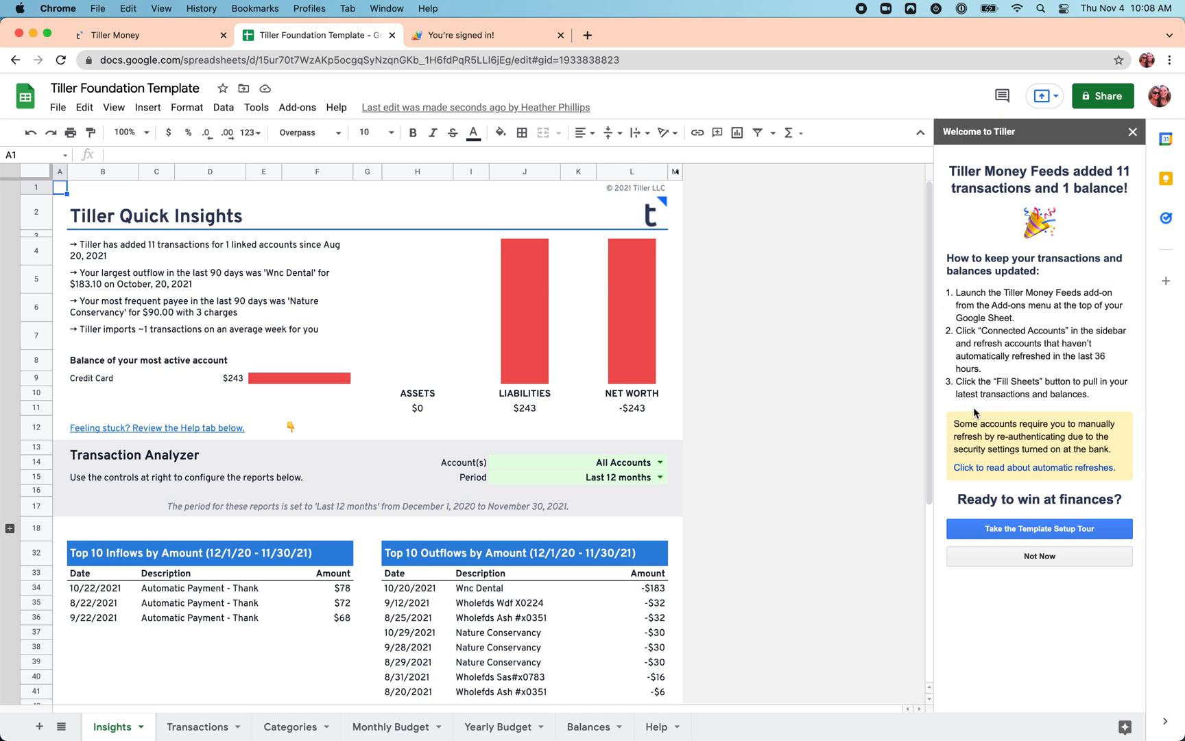
pyautogui.moveTo(977, 413)
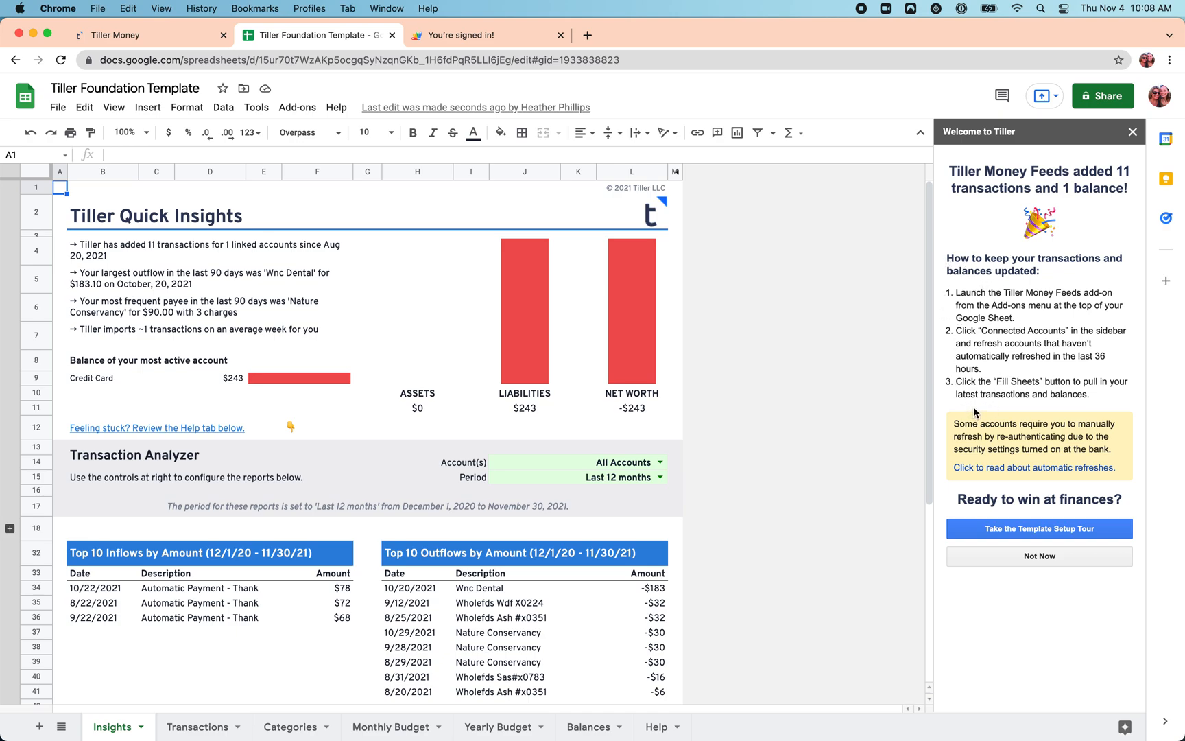